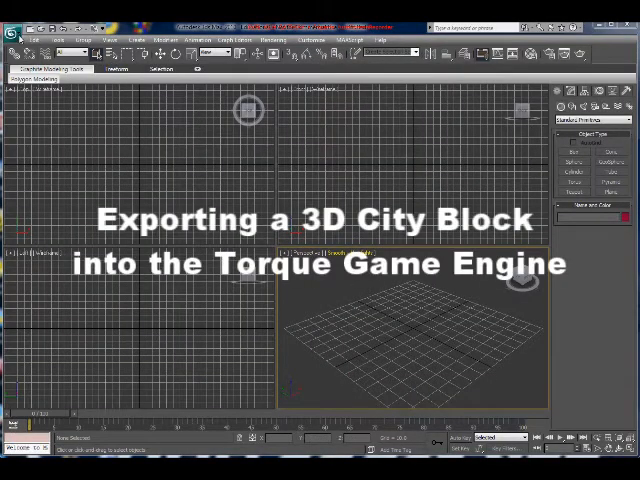
# Step: Load the city block .max scene from the File menu
pyautogui.click(16, 38)
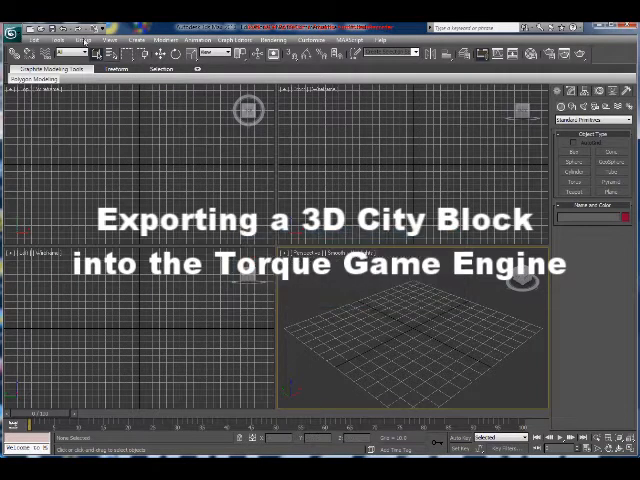
pyautogui.click(18, 32)
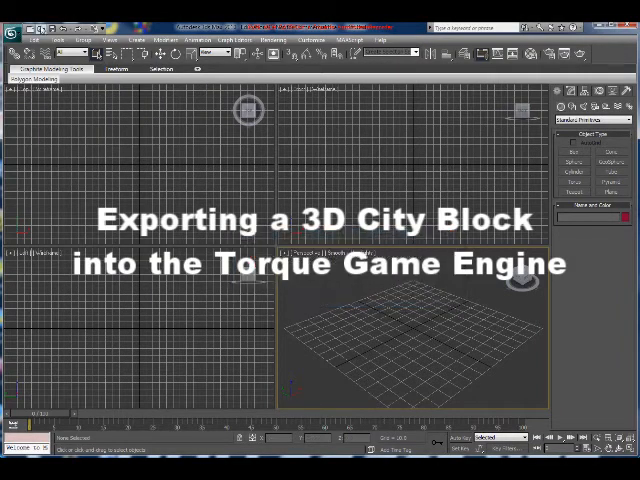
pyautogui.click(18, 32)
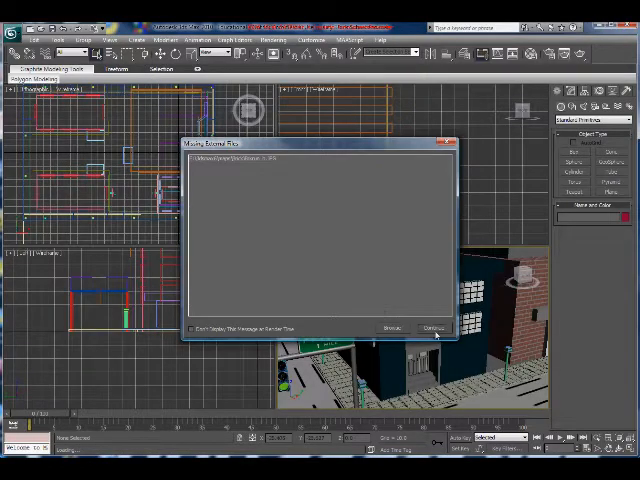
# Step: Dismiss the notice shown after the city block scene finishes loading
pyautogui.click(430, 328)
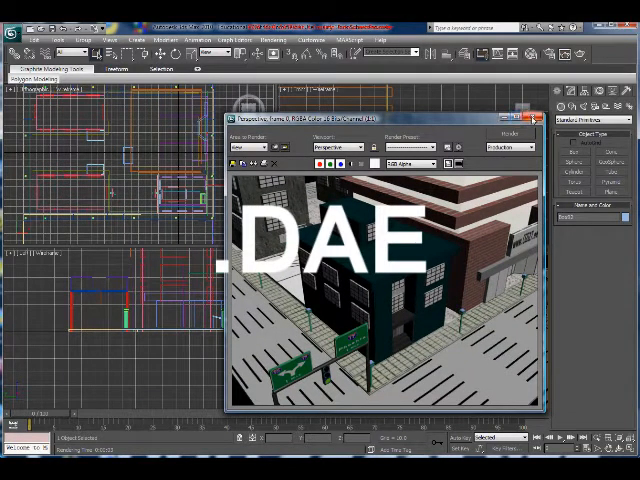
pyautogui.moveTo(532, 120)
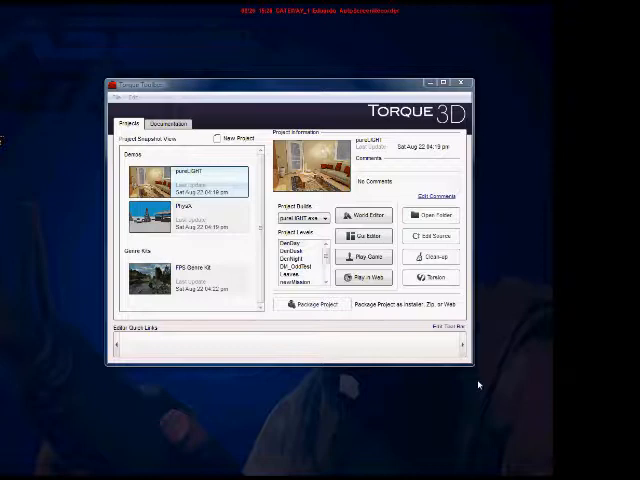
pyautogui.moveTo(198, 244)
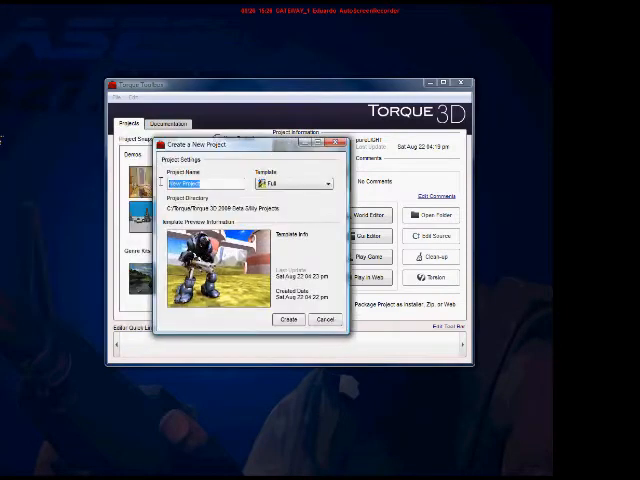
# Step: Name the new project 'City Block Test' with the default template and create it
pyautogui.write('CI')
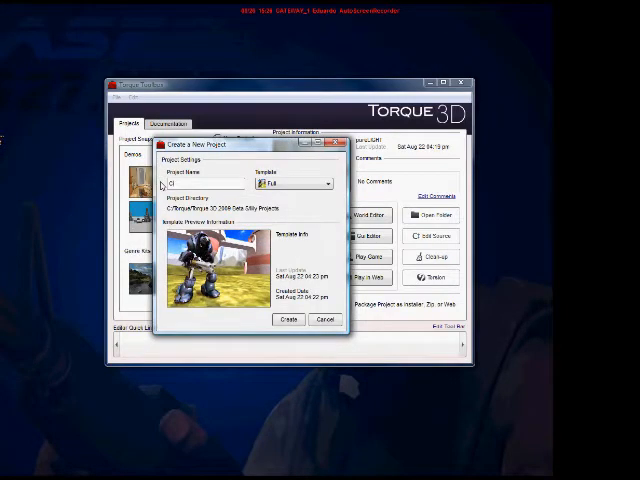
pyautogui.write('City')
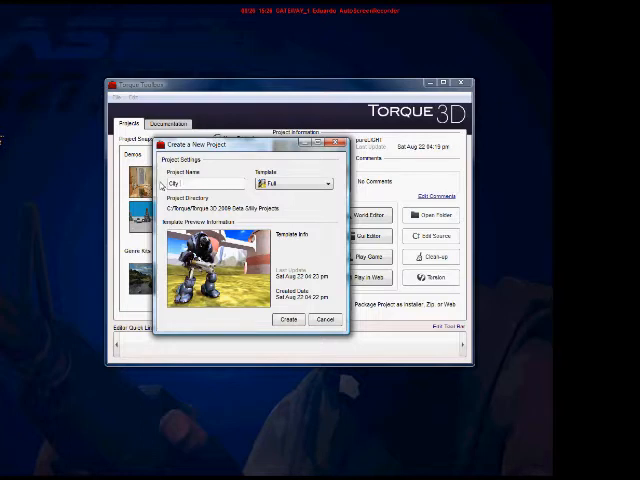
pyautogui.write('City Block Test')
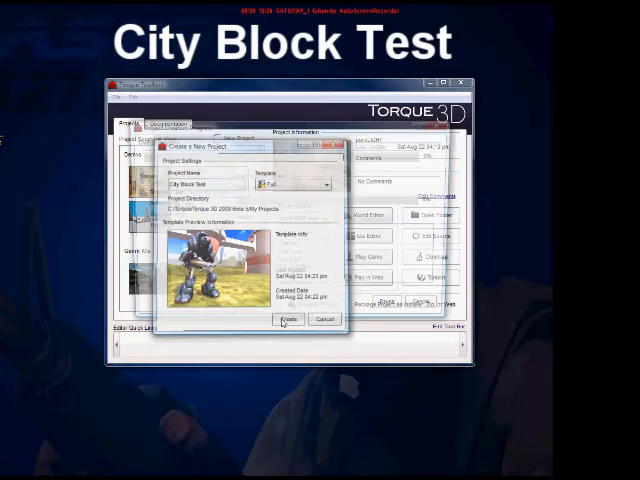
pyautogui.click(286, 320)
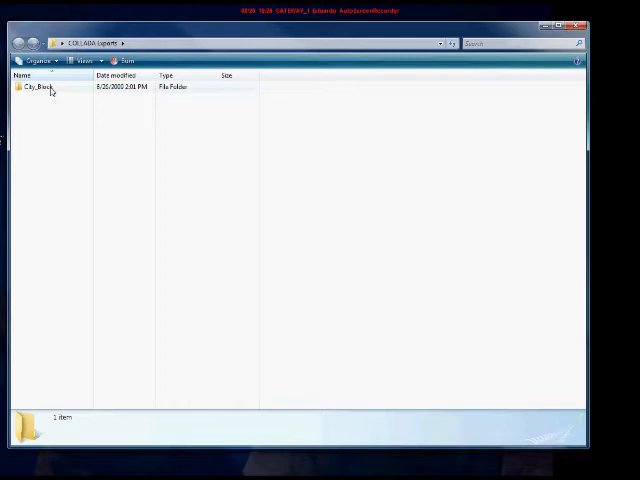
# Step: Browse into the City_Block folder and select the exported COLLADA .DAE file
pyautogui.doubleClick(38, 88)
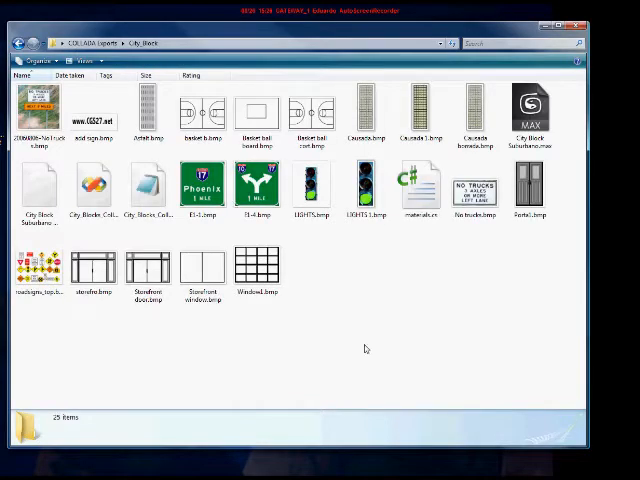
pyautogui.click(148, 184)
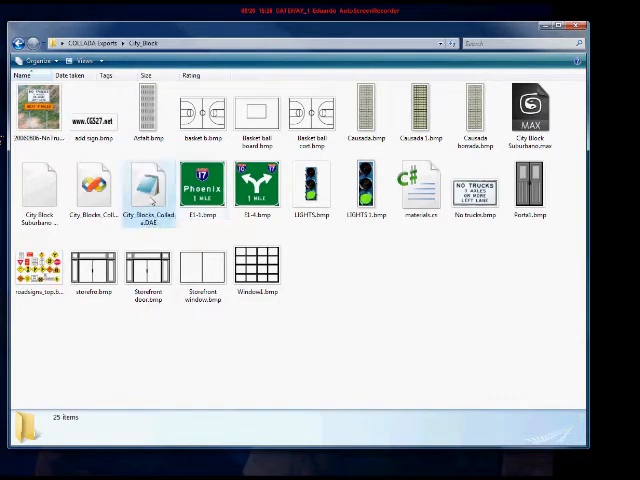
pyautogui.click(148, 184)
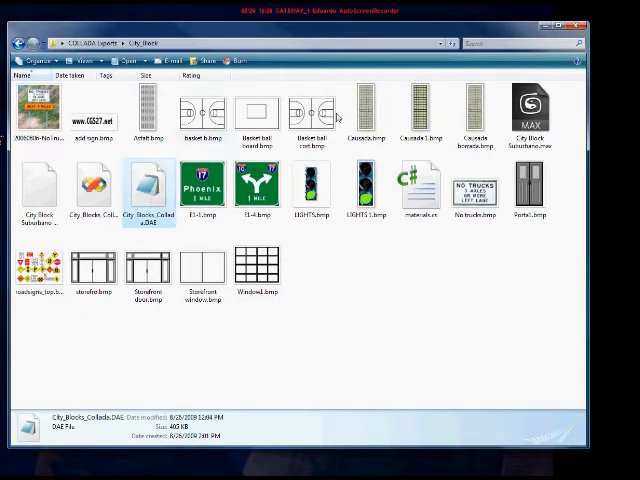
pyautogui.click(532, 110)
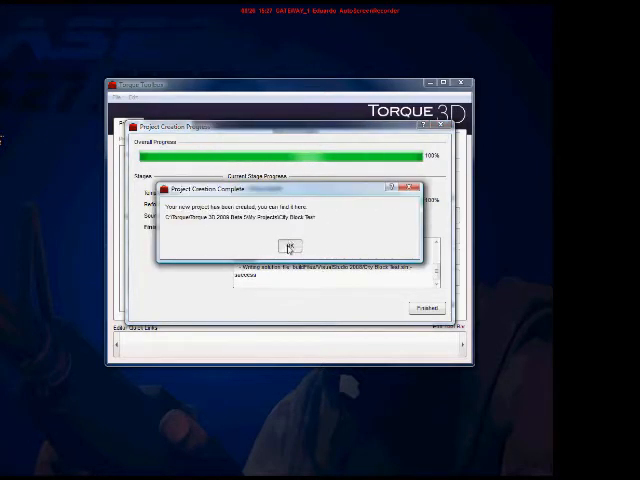
# Step: Acknowledge Torque's project-created notice and close the creation progress window
pyautogui.click(288, 246)
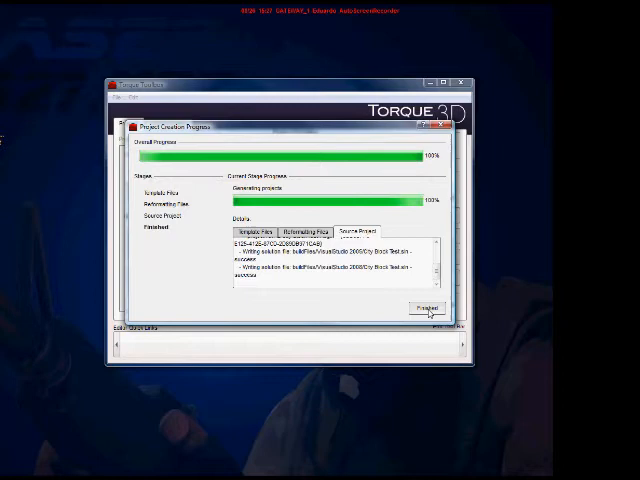
pyautogui.click(424, 308)
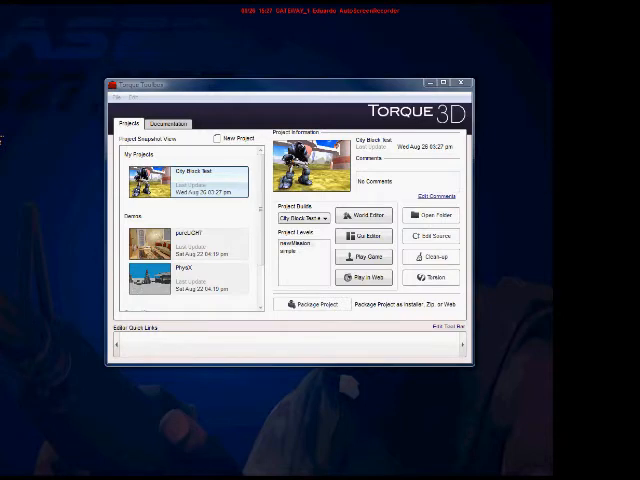
# Step: Navigate from the City Block Test project folder into game > art > shapes
pyautogui.click(432, 214)
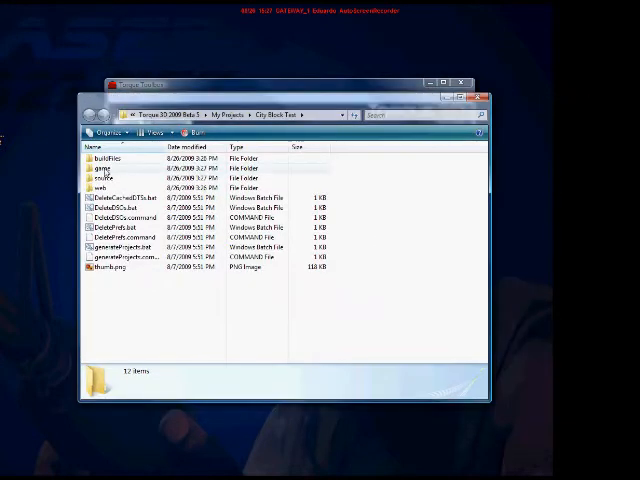
pyautogui.click(104, 178)
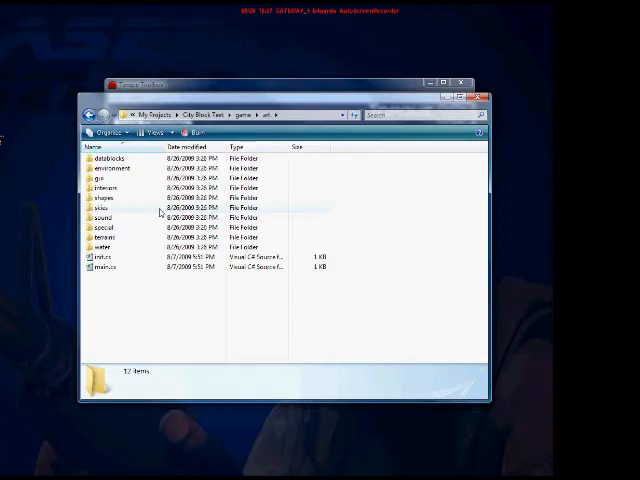
pyautogui.rightClick(104, 208)
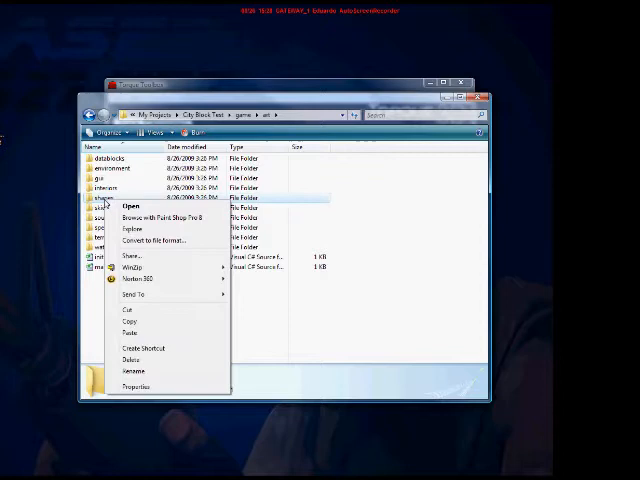
pyautogui.click(132, 206)
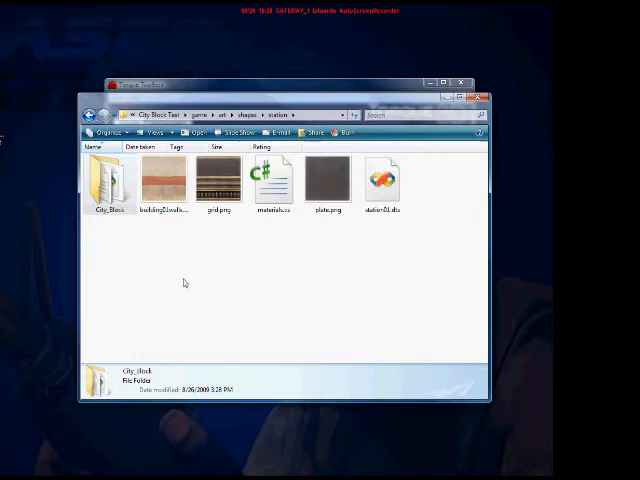
# Step: Place the City_Block folder with its textures and COLLADA model inside the shapes folder
pyautogui.doubleClick(98, 180)
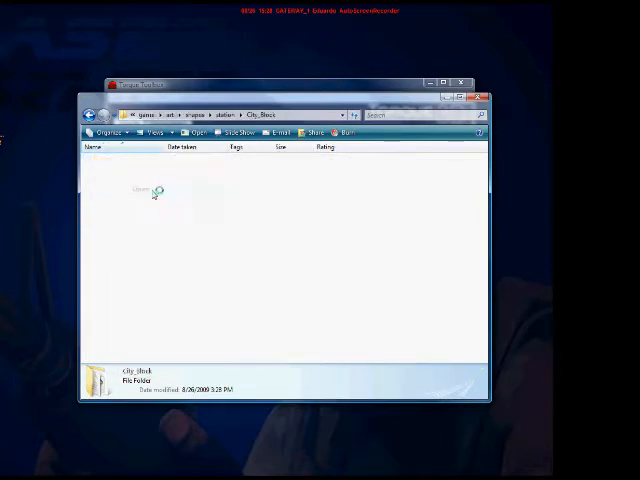
pyautogui.doubleClick(150, 190)
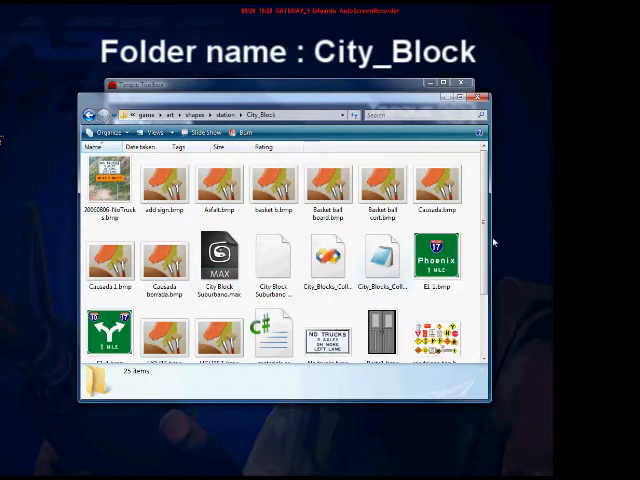
pyautogui.scroll(-3)
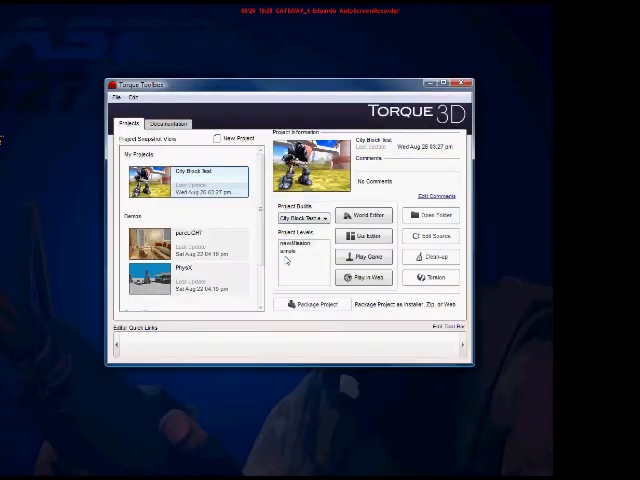
# Step: Choose the terrain level and launch the project into the World Editor
pyautogui.click(190, 244)
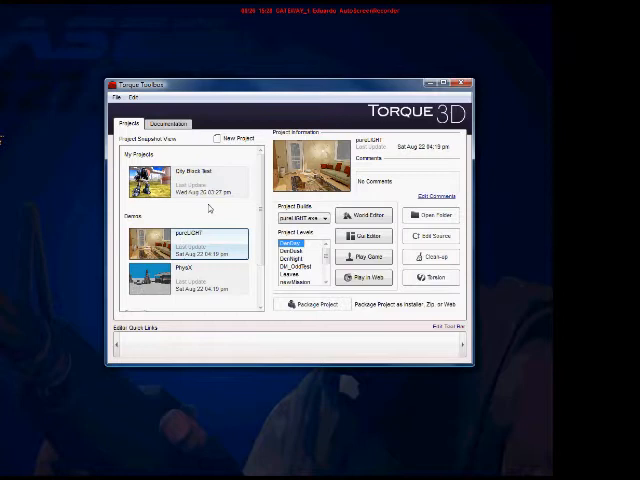
pyautogui.click(190, 180)
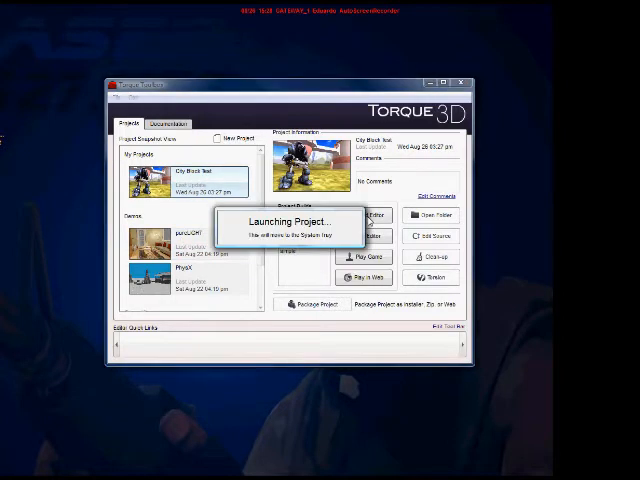
pyautogui.click(364, 256)
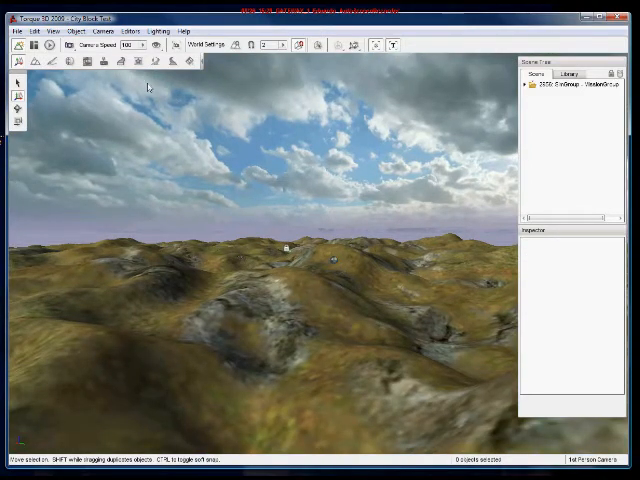
# Step: Place the City_Block shape from the Library onto the terrain as a scene object
pyautogui.click(568, 74)
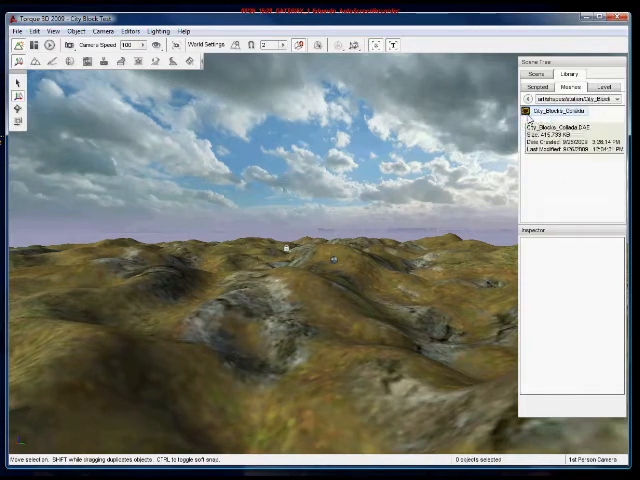
pyautogui.click(560, 112)
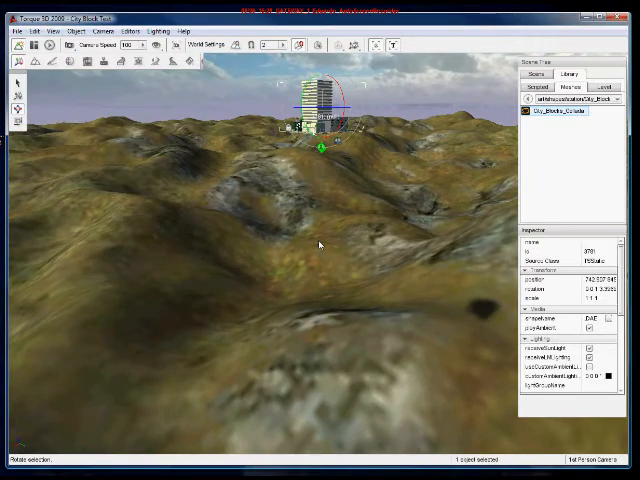
pyautogui.moveTo(320, 244)
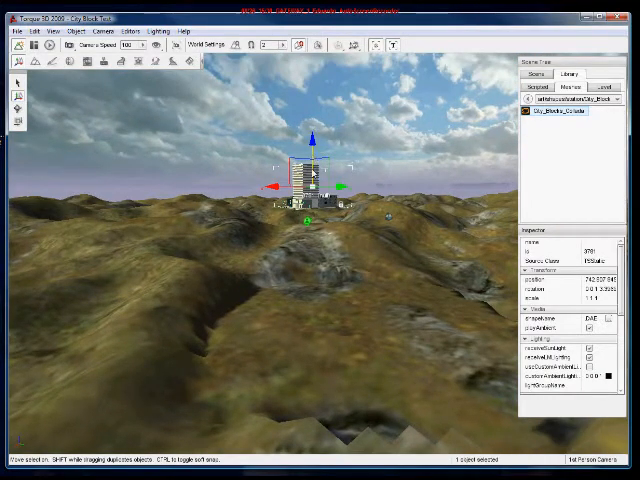
# Step: Scale up the City_Block object with the gizmo so its towers rise over the terrain
pyautogui.moveTo(304, 184); pyautogui.dragTo(308, 340)
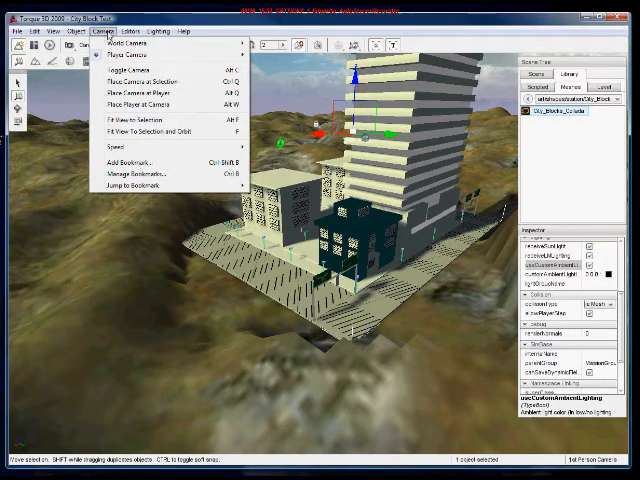
pyautogui.moveTo(118, 48)
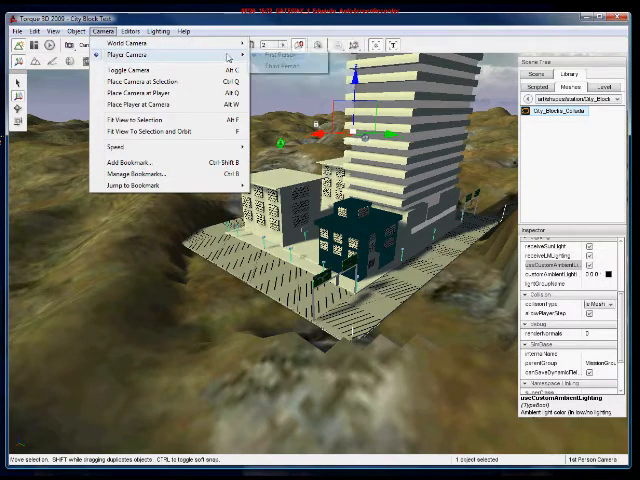